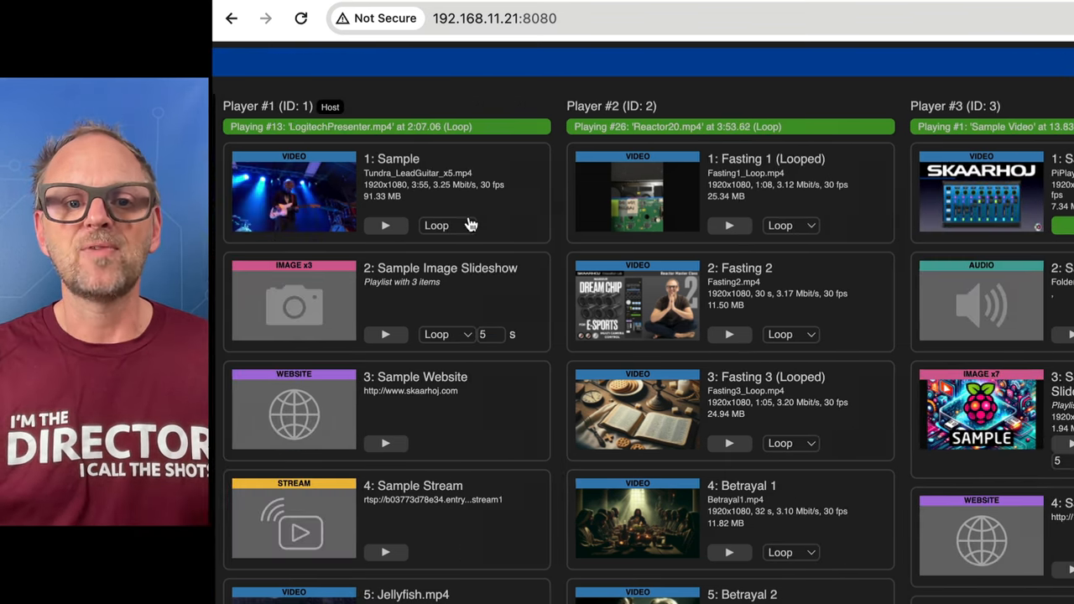
Show the end-of-clip choices (Loop, Freeze, Exit) for Player #2's '5: Betrayal 2'
{"action": "scroll", "scroll_direction": "down", "scroll_amount": 3}
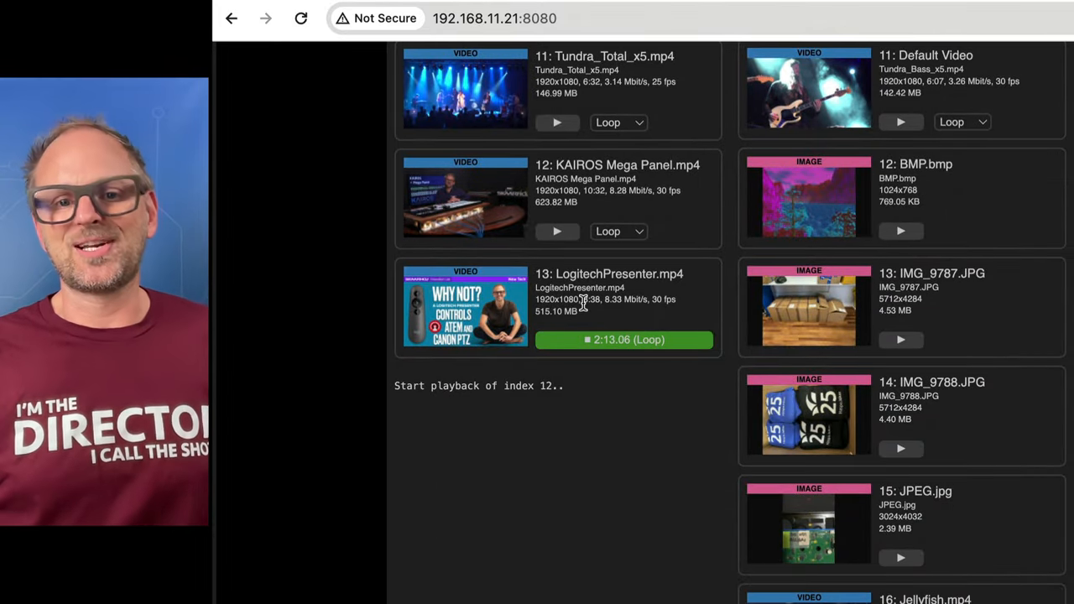
{"action": "scroll", "scroll_direction": "down", "scroll_amount": 3}
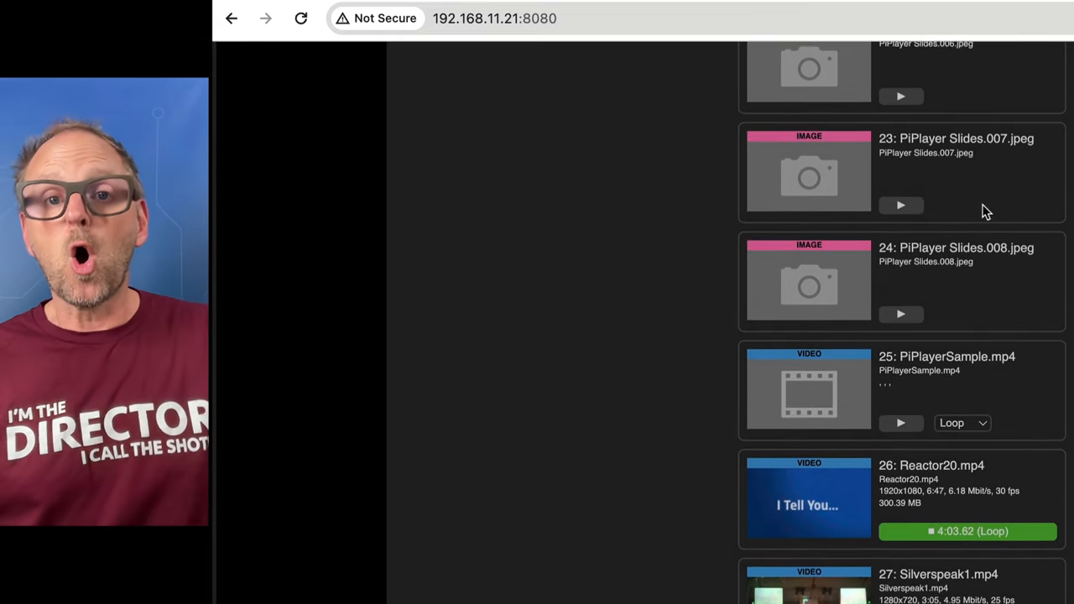
{"action": "scroll", "scroll_direction": "up", "scroll_amount": 3}
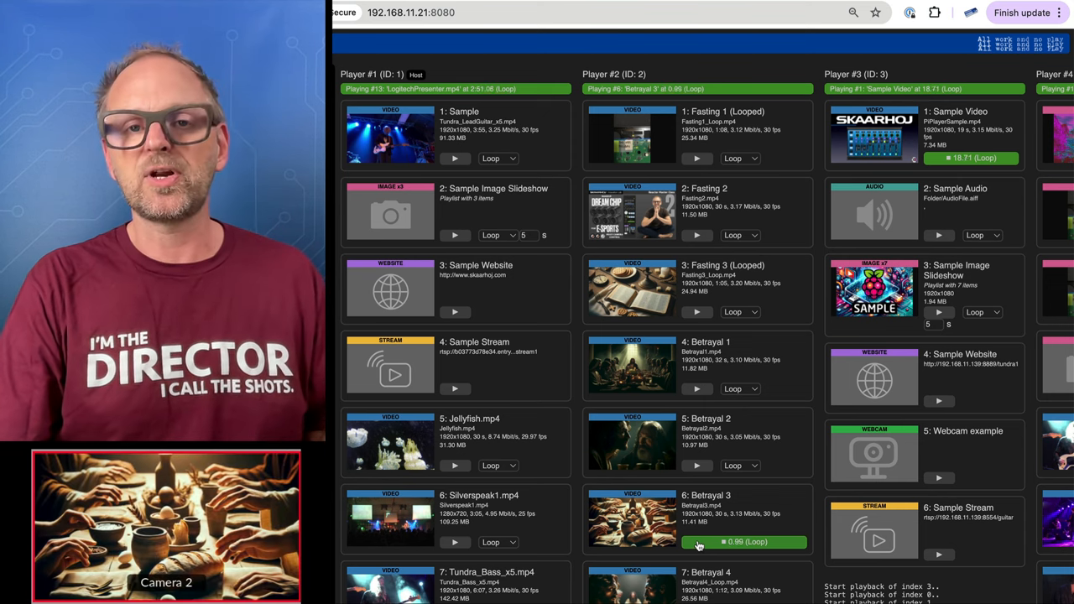
{"action": "scroll", "scroll_direction": "down", "scroll_amount": 3}
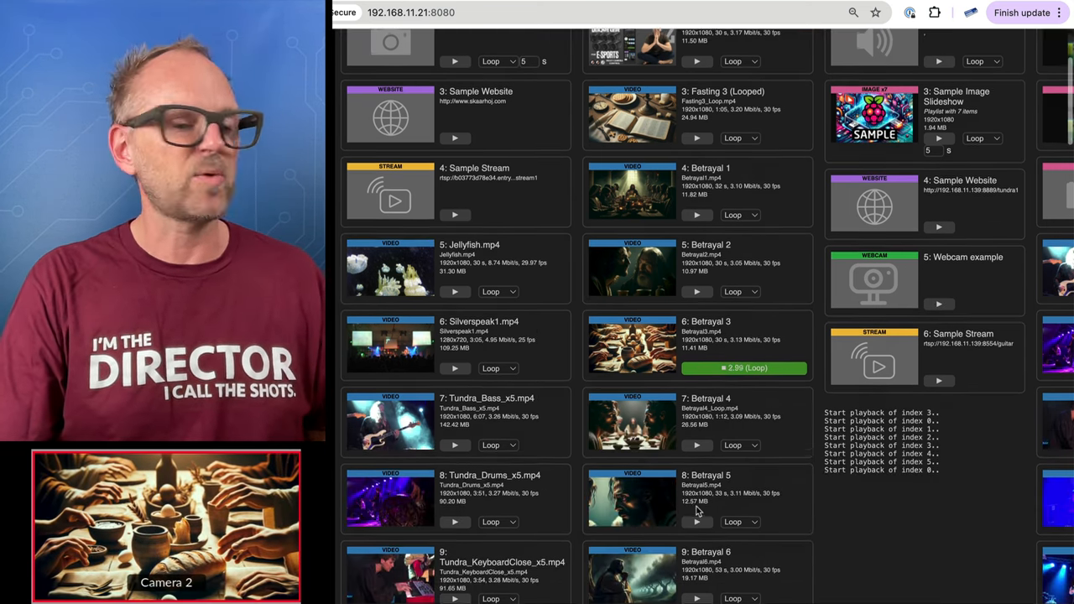
{"action": "left_click", "coordinate": [740, 290]}
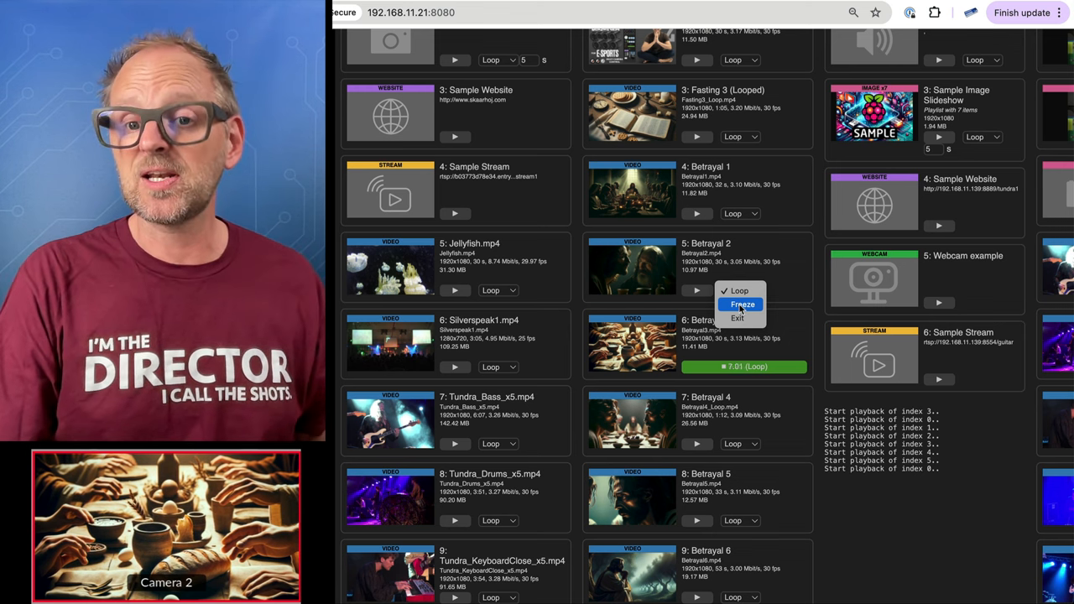
{"action": "mouse_move", "coordinate": [736, 317]}
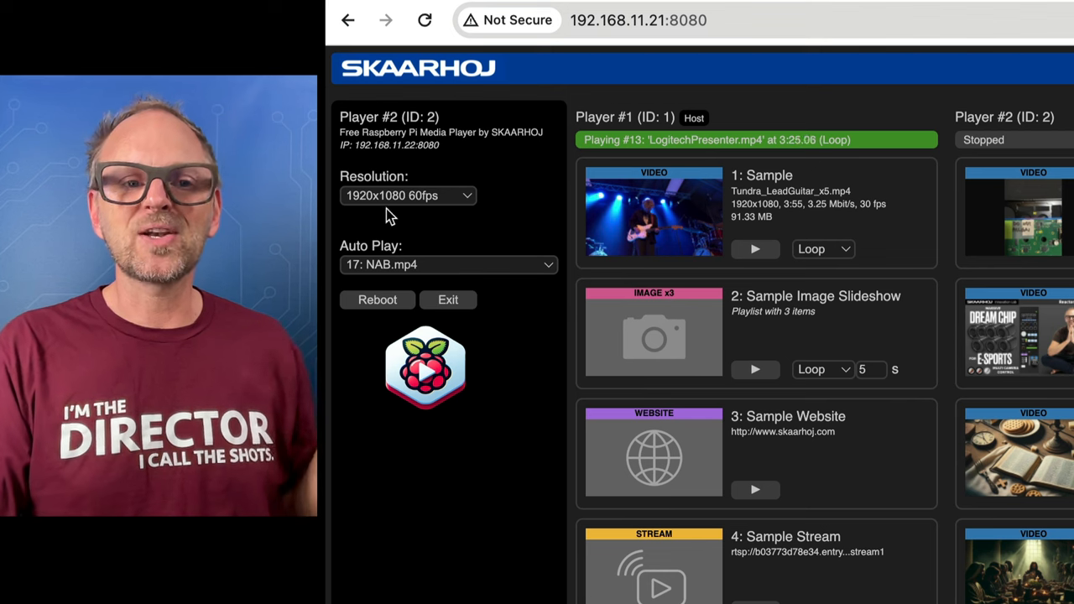
{"action": "left_click", "coordinate": [407, 195]}
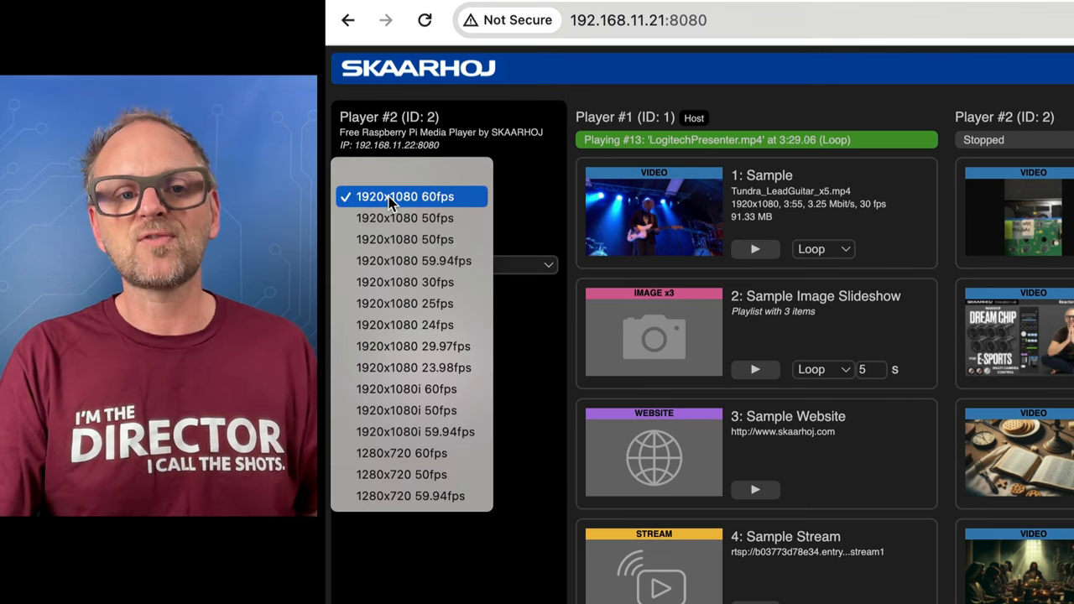
{"action": "mouse_move", "coordinate": [412, 260]}
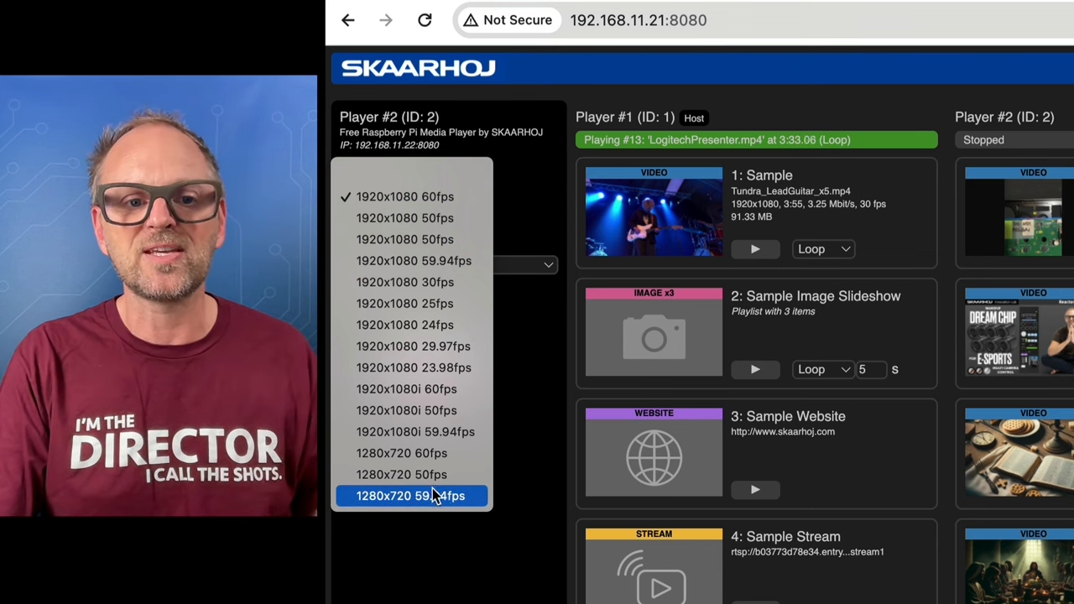
{"action": "left_click", "coordinate": [406, 197]}
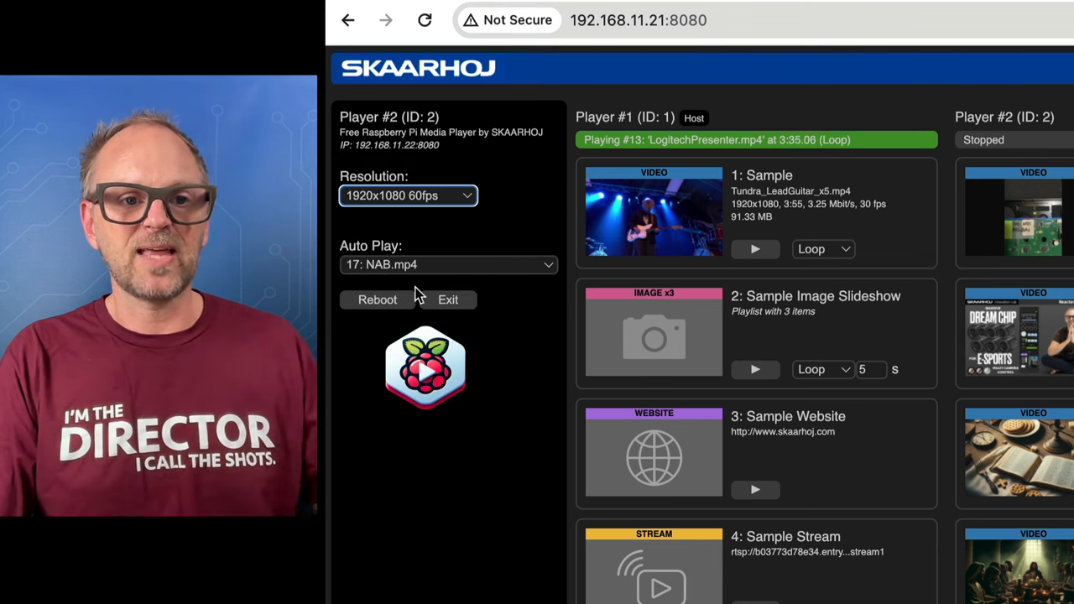
{"action": "left_click", "coordinate": [448, 265]}
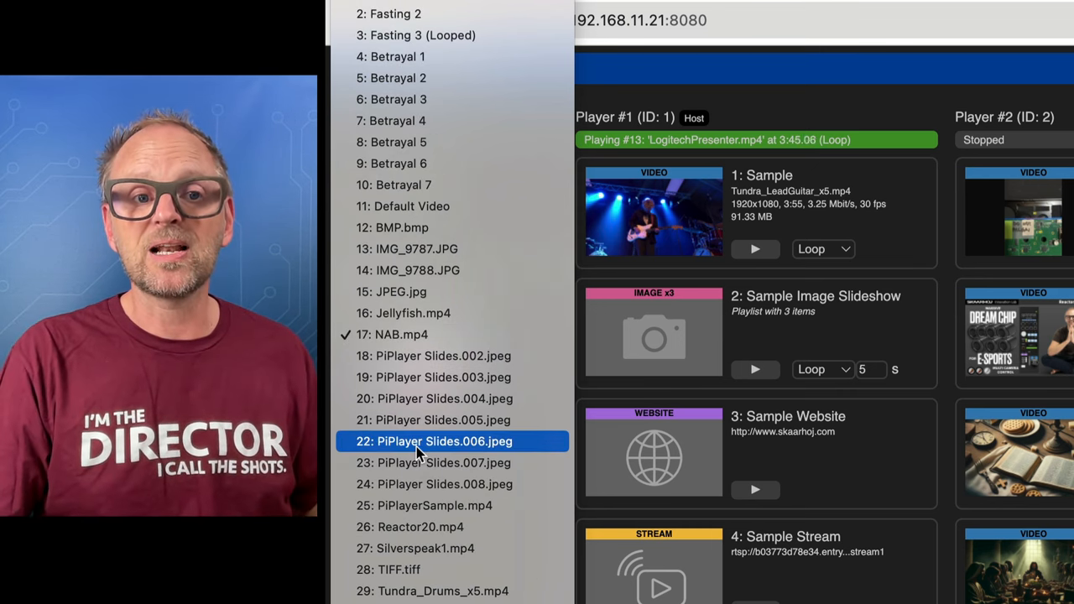
{"action": "left_click", "coordinate": [433, 441]}
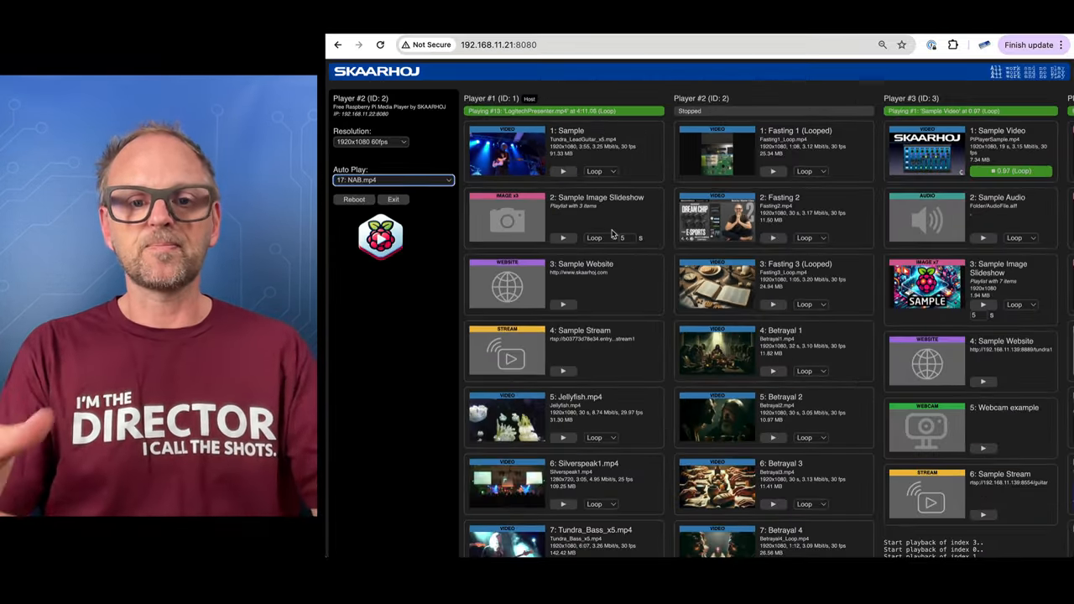
{"action": "scroll", "scroll_direction": "right", "scroll_amount": 3}
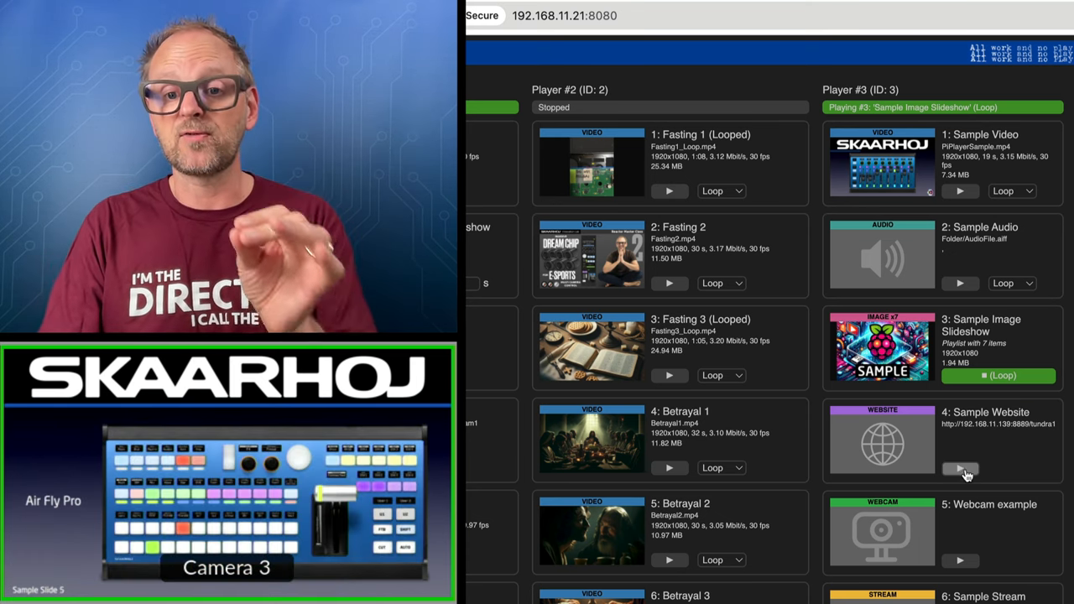
Start Player #3 looping its '4: Sample Website' item in place of the slideshow
{"action": "left_click", "coordinate": [959, 468]}
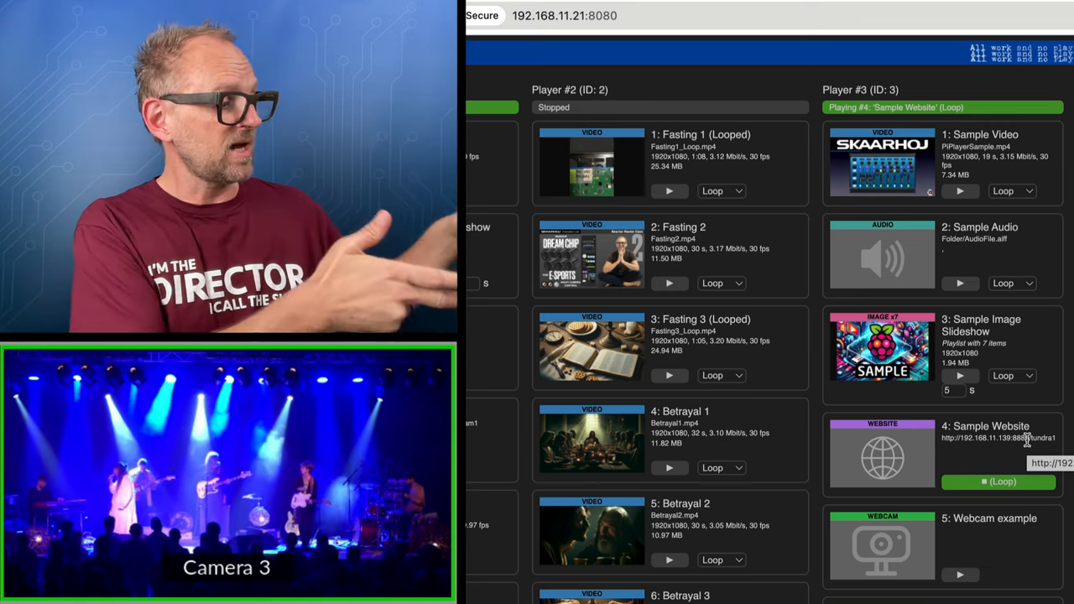
{"action": "mouse_move", "coordinate": [584, 493]}
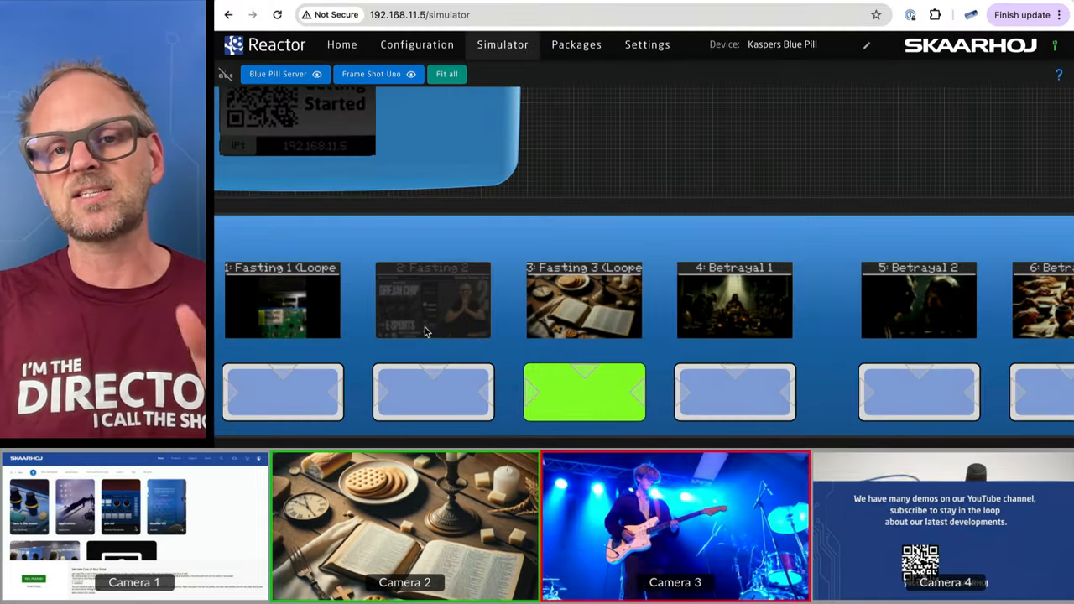
Trigger Betrayal 1 and then a later media clip from the Reactor simulator's buttons
{"action": "left_click", "coordinate": [735, 392]}
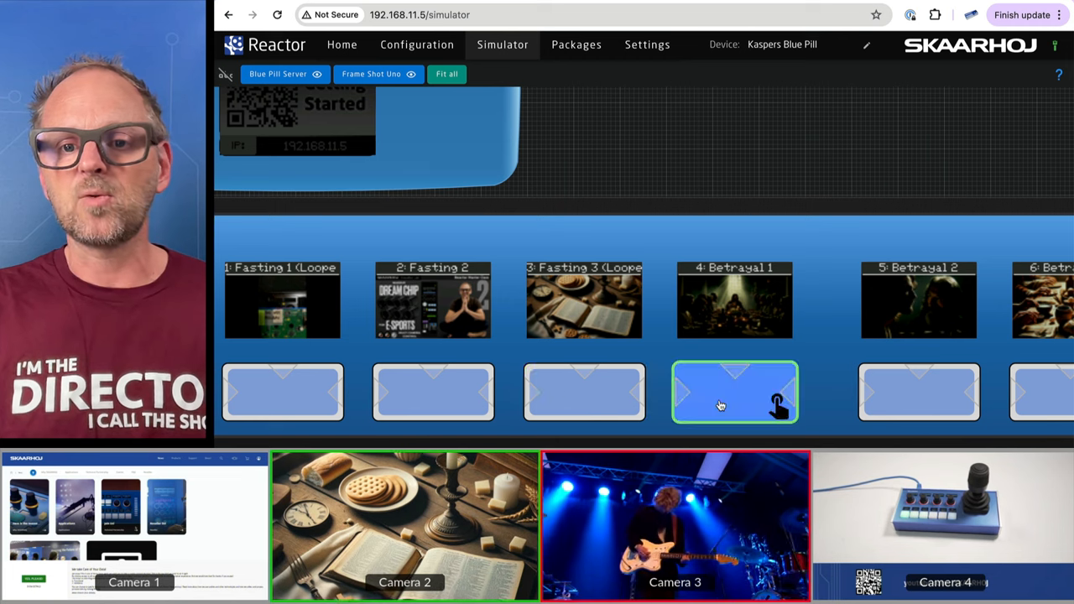
{"action": "left_click", "coordinate": [735, 392]}
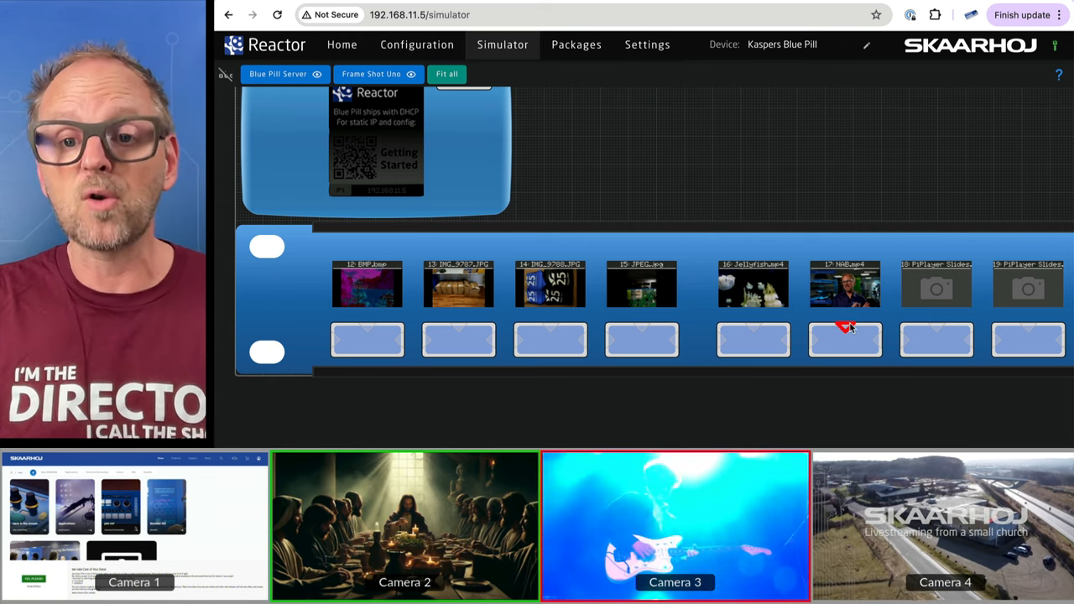
{"action": "left_click", "coordinate": [846, 339]}
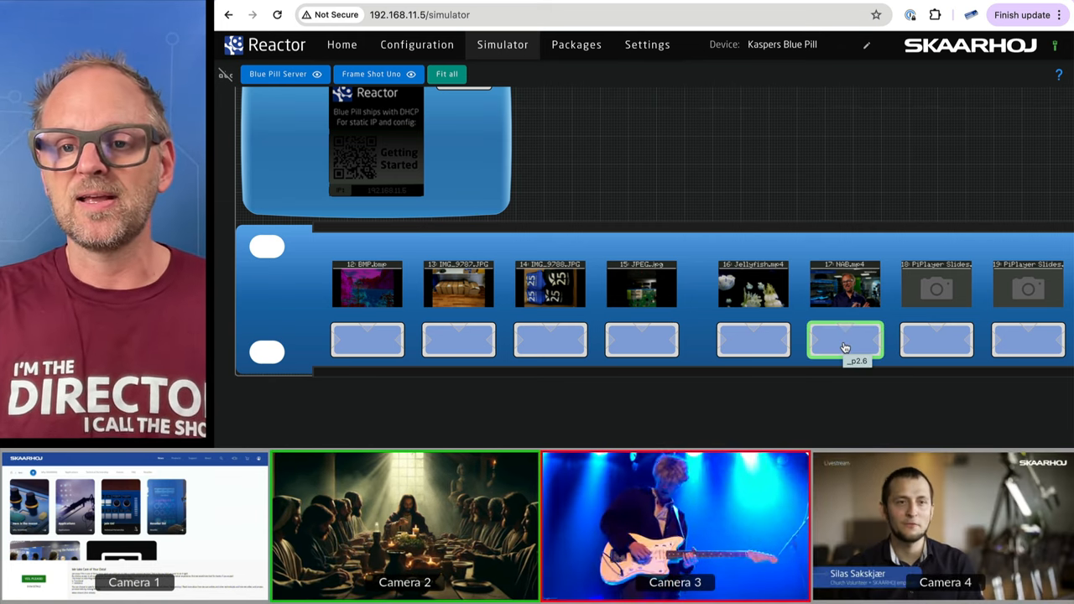
{"action": "left_click", "coordinate": [846, 339]}
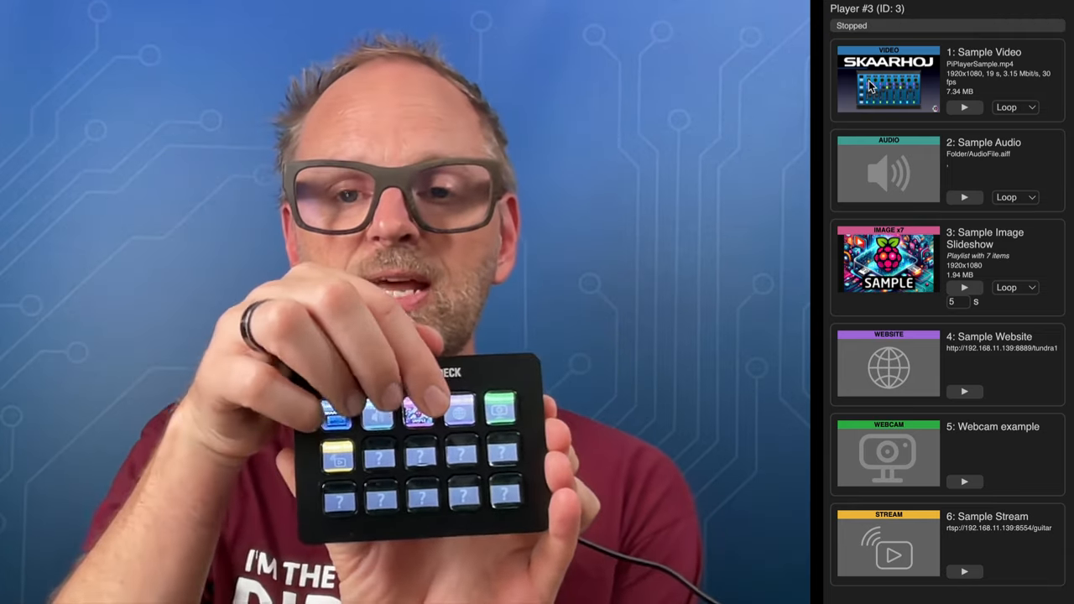
Start Player #3 looping the Sample Image Slideshow from a Stream Deck key
{"action": "left_click", "coordinate": [964, 287]}
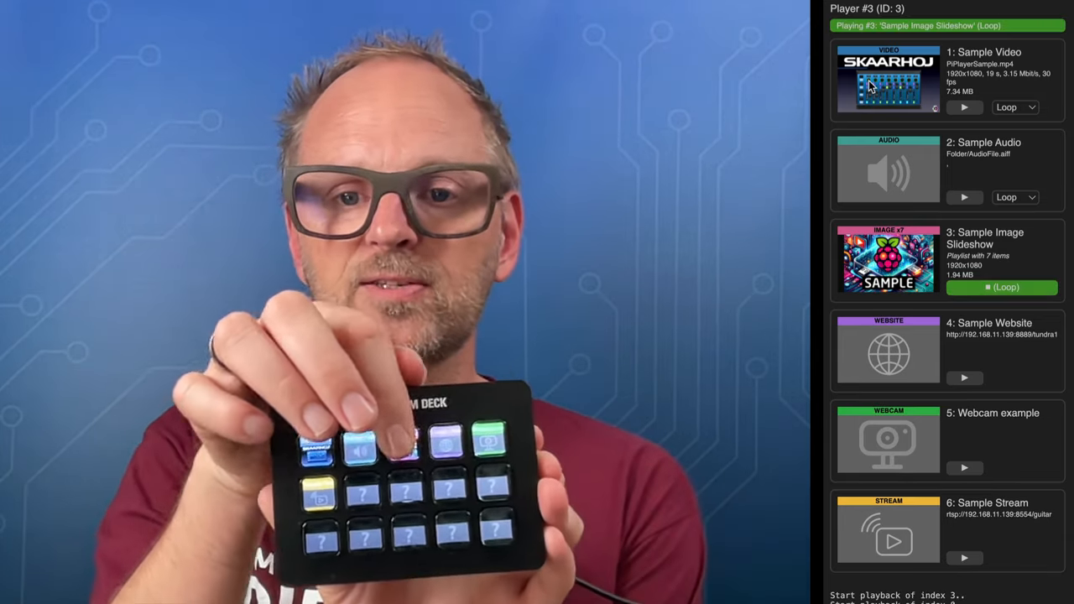